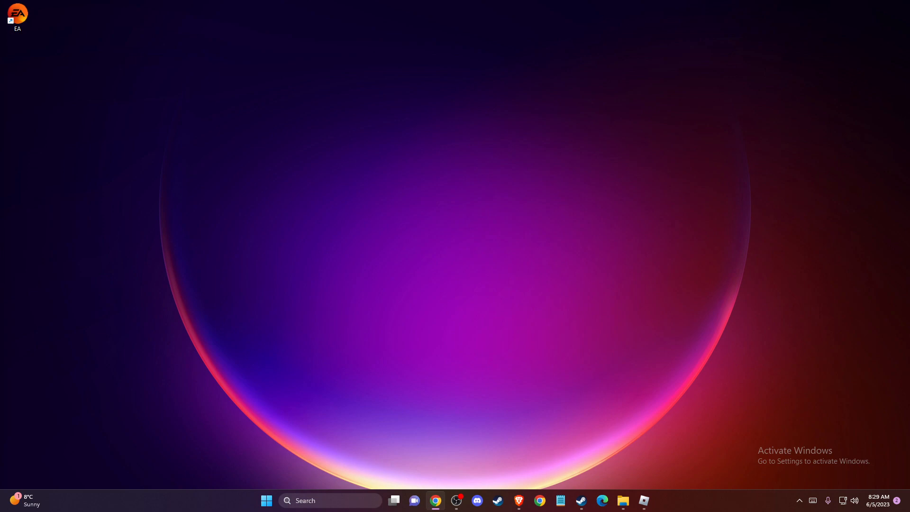
mouse_move(415, 266)
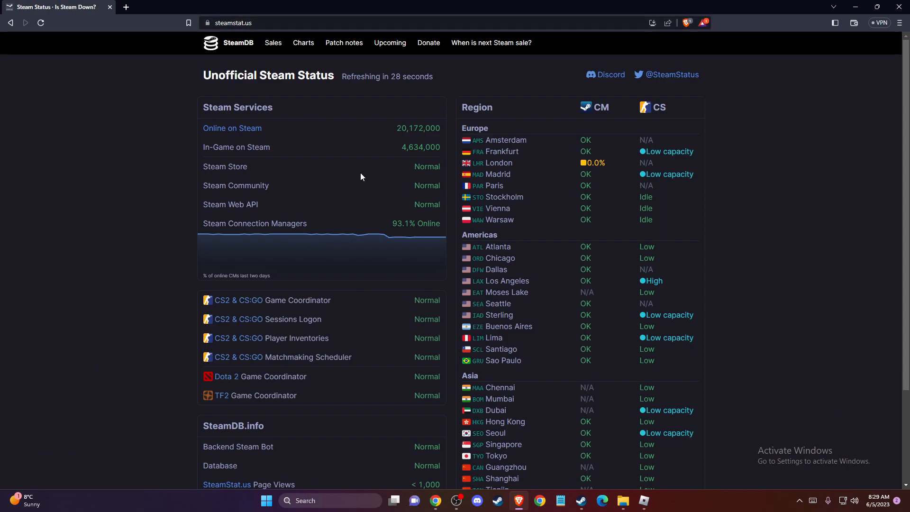
mouse_move(484, 102)
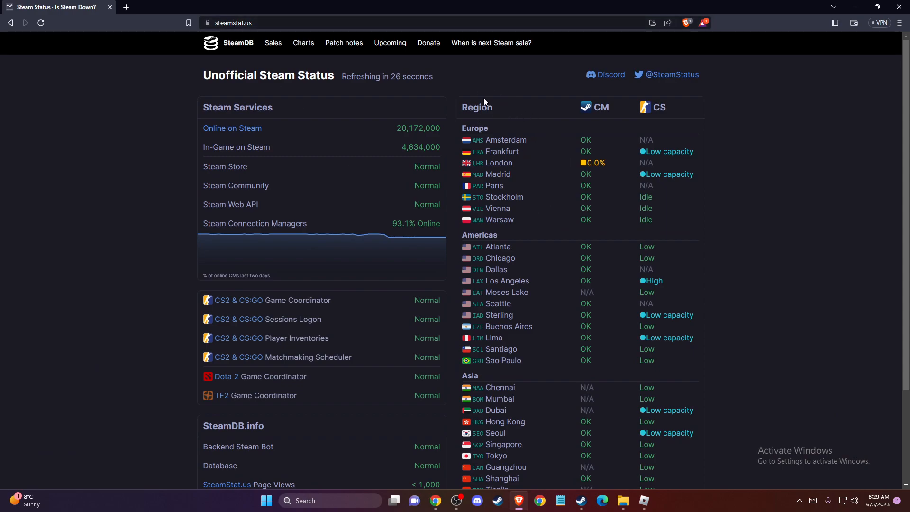
mouse_move(504, 186)
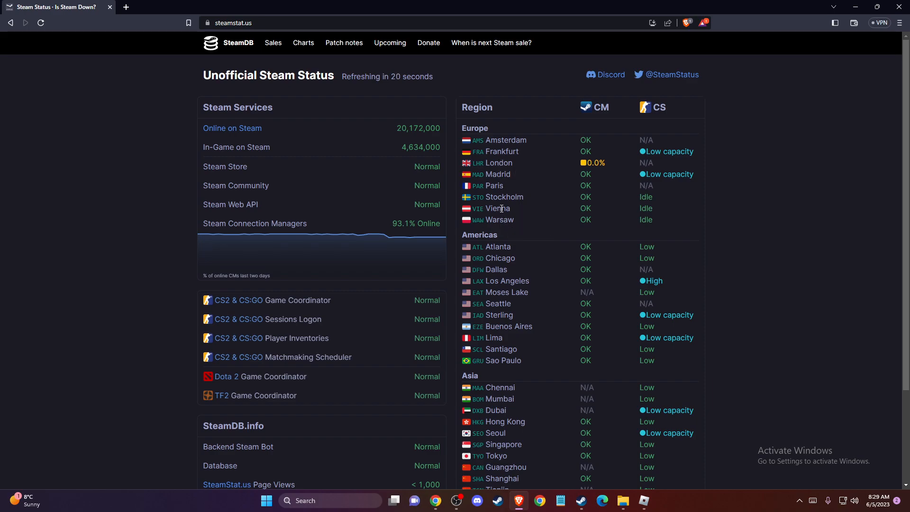
Review the Europe and Americas regional server status tables on steamstat.us.
scroll("down", 3)
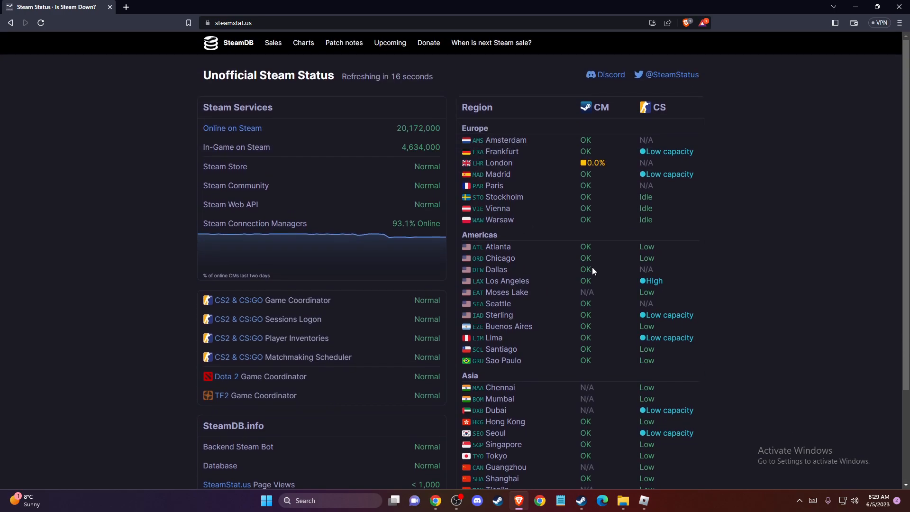
mouse_move(560, 266)
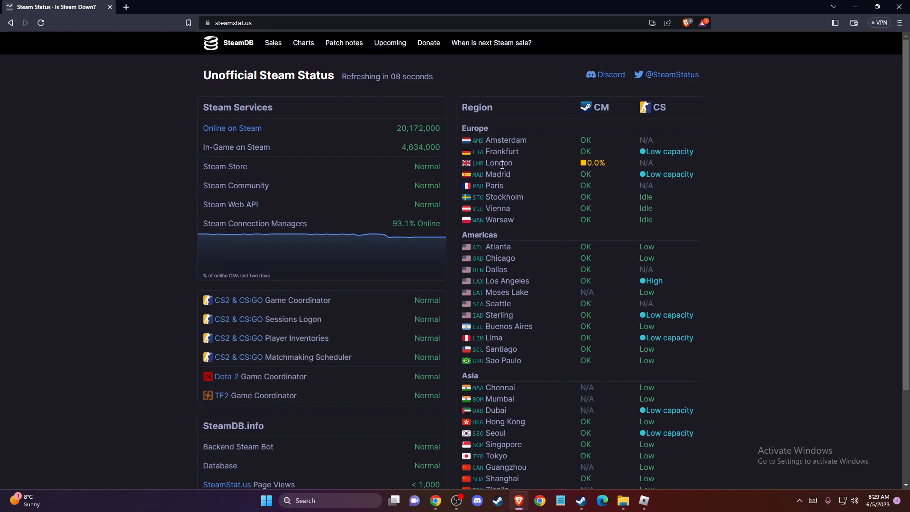
mouse_move(539, 330)
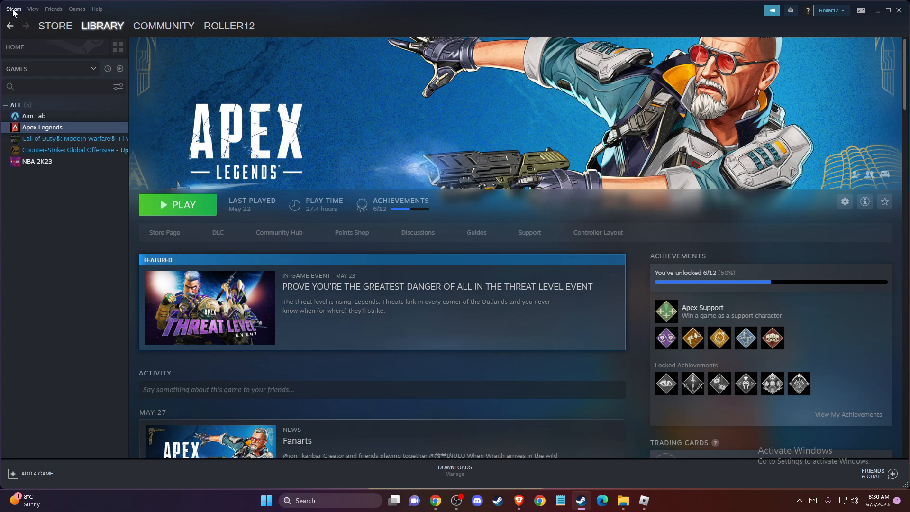
Pick a different Download Region in Steam's Downloads settings and confirm with OK.
left_click(12, 8)
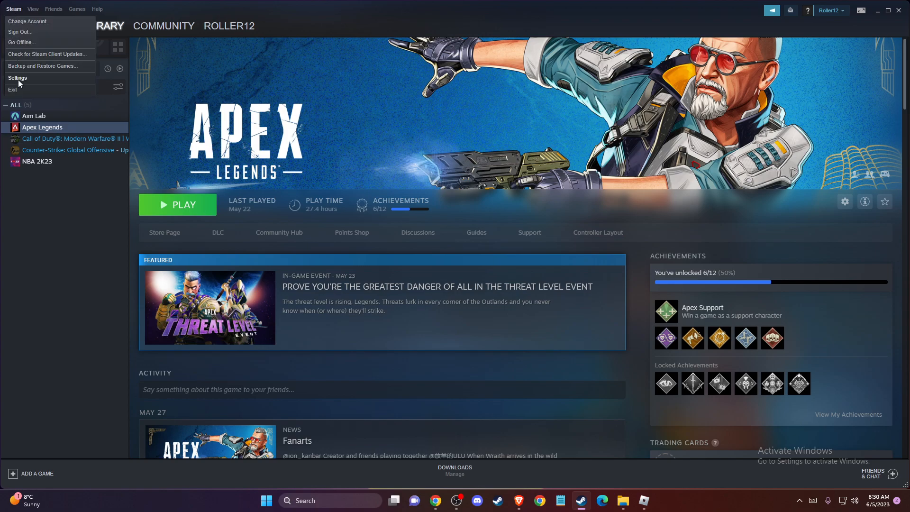
left_click(17, 77)
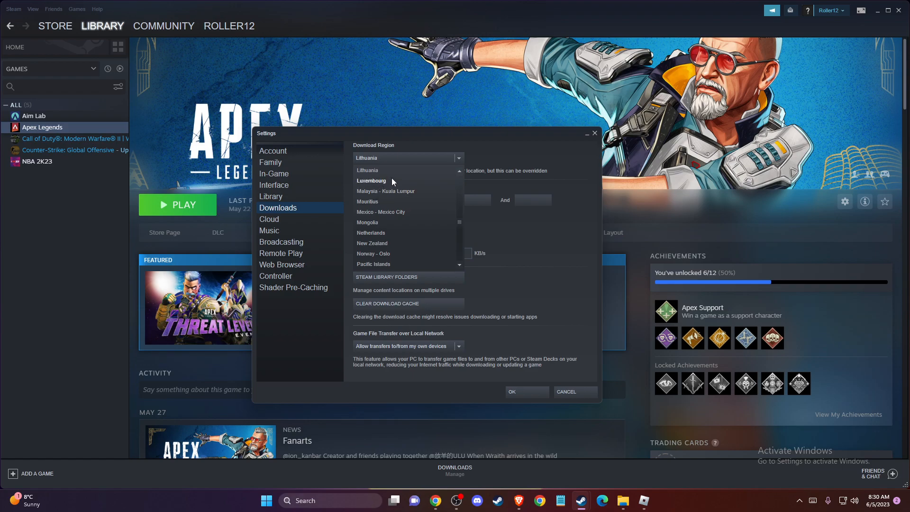
mouse_move(382, 182)
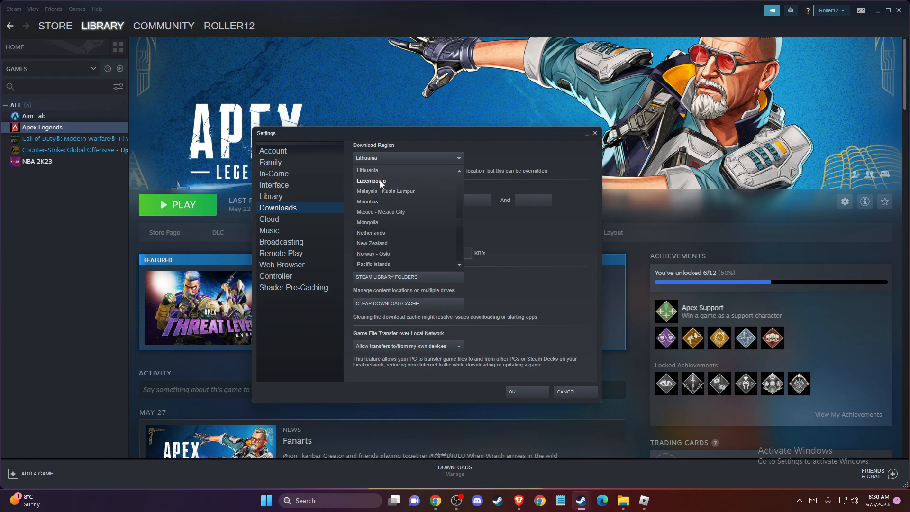
mouse_move(560, 382)
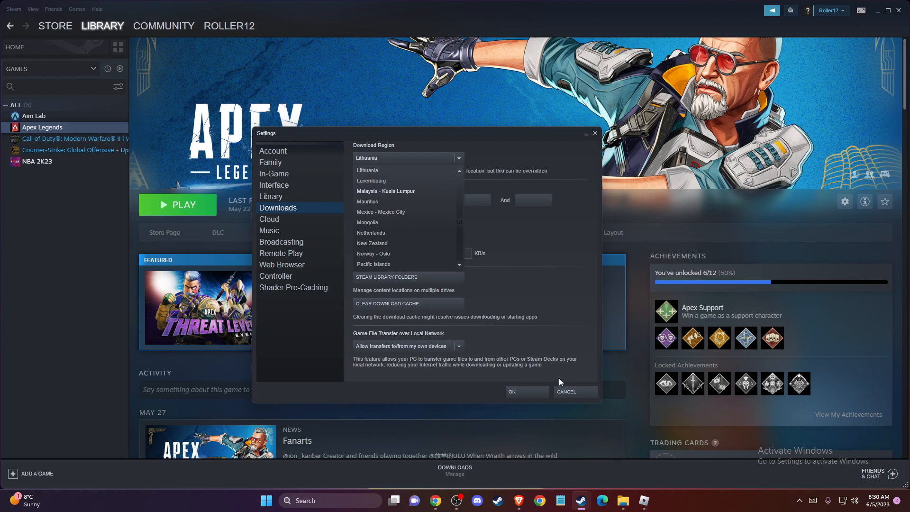
left_click(565, 391)
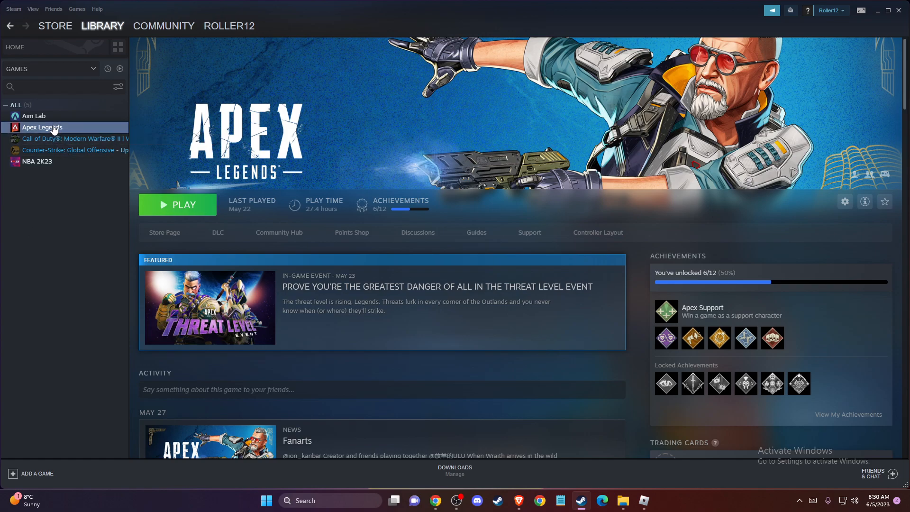
Bring up Apex Legends' Properties at the Local Files section.
left_click(103, 26)
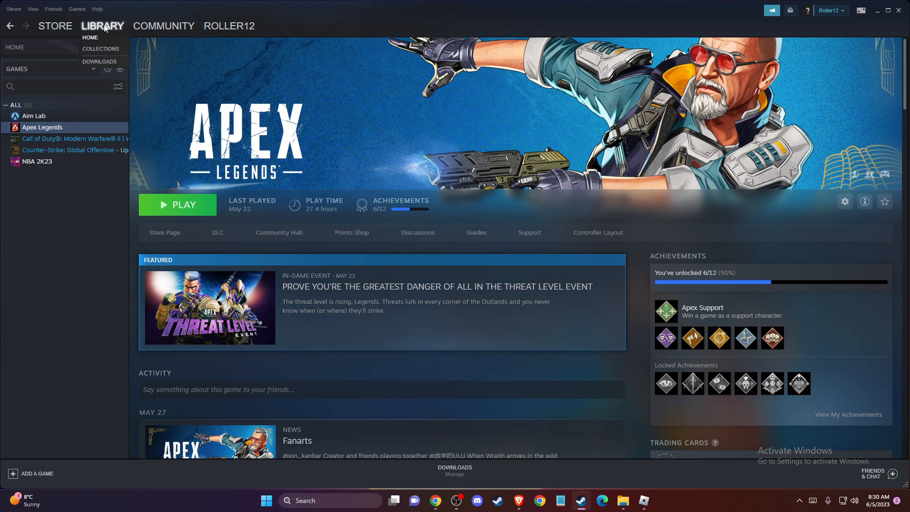
right_click(41, 127)
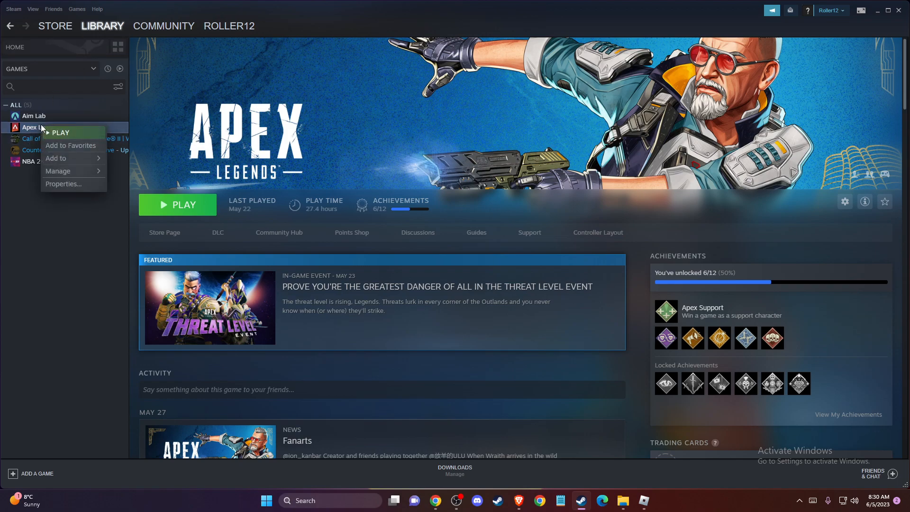
left_click(63, 184)
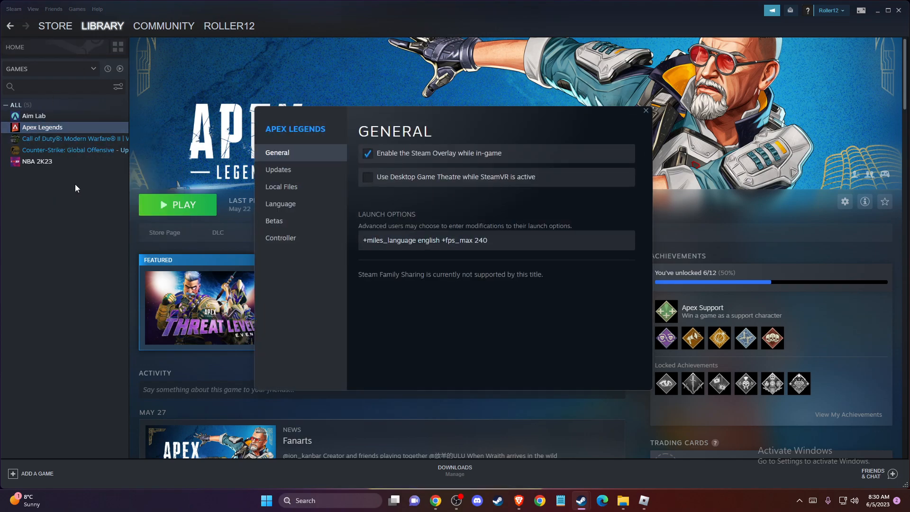
mouse_move(281, 187)
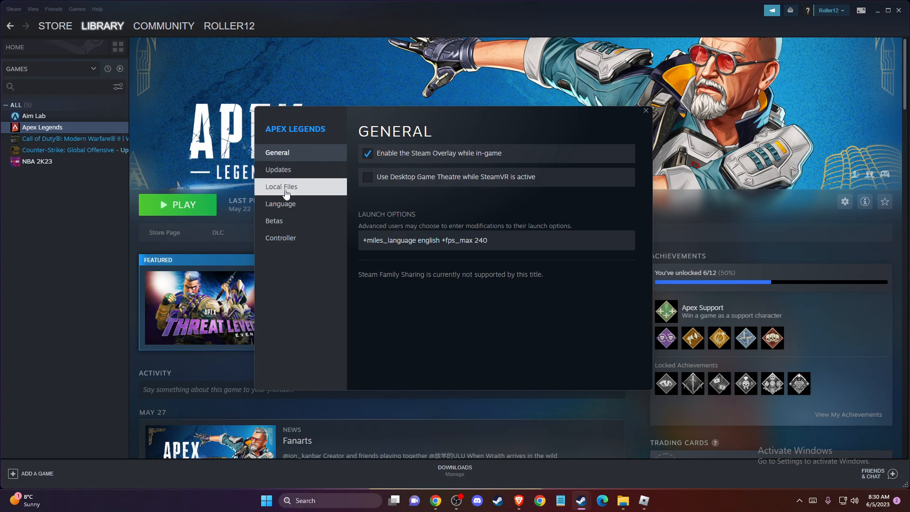
left_click(282, 187)
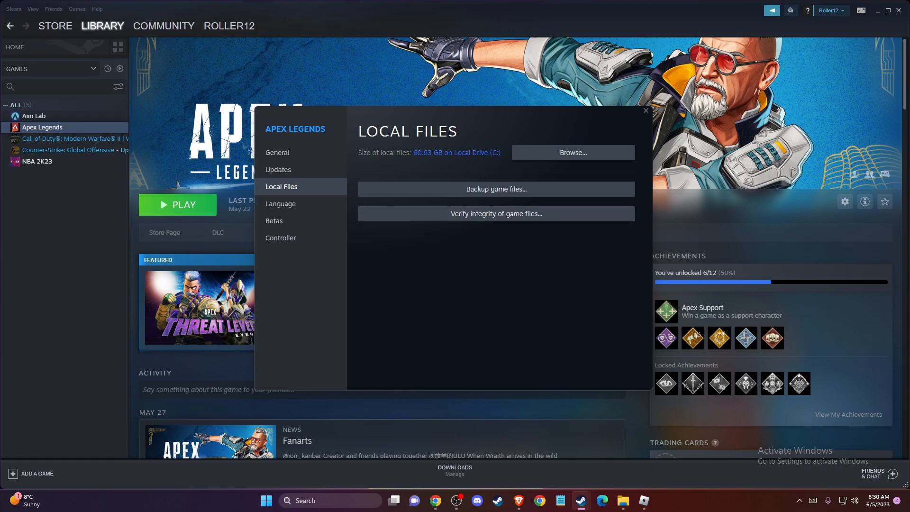
Run Verify integrity of game files for Apex Legends, then minimize Steam to the desktop.
left_click(644, 111)
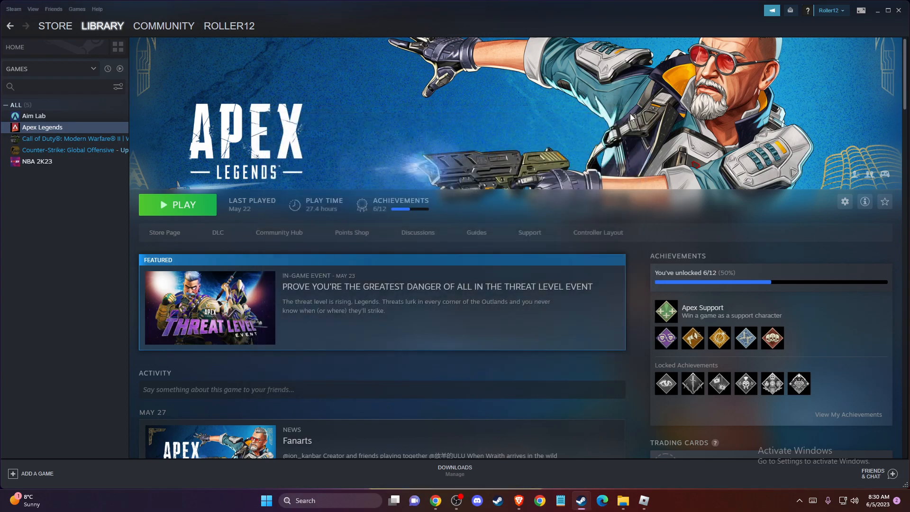
left_click(878, 10)
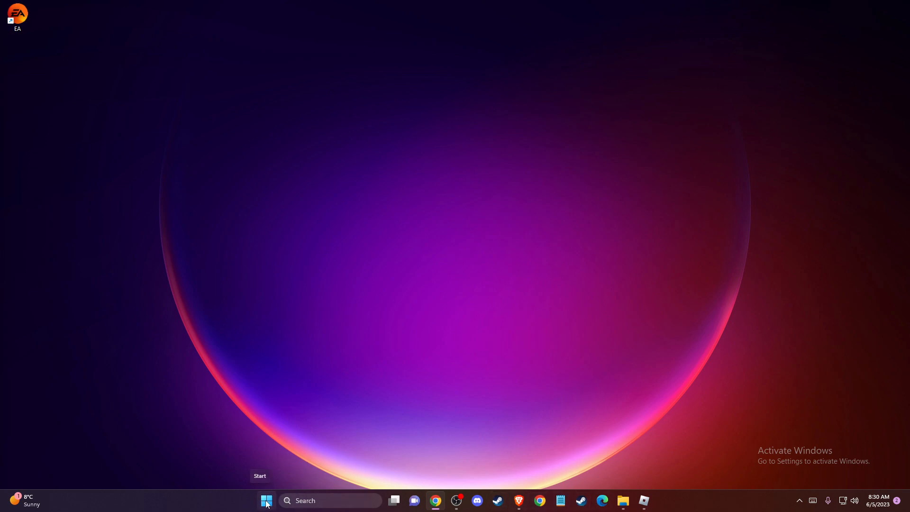
right_click(265, 501)
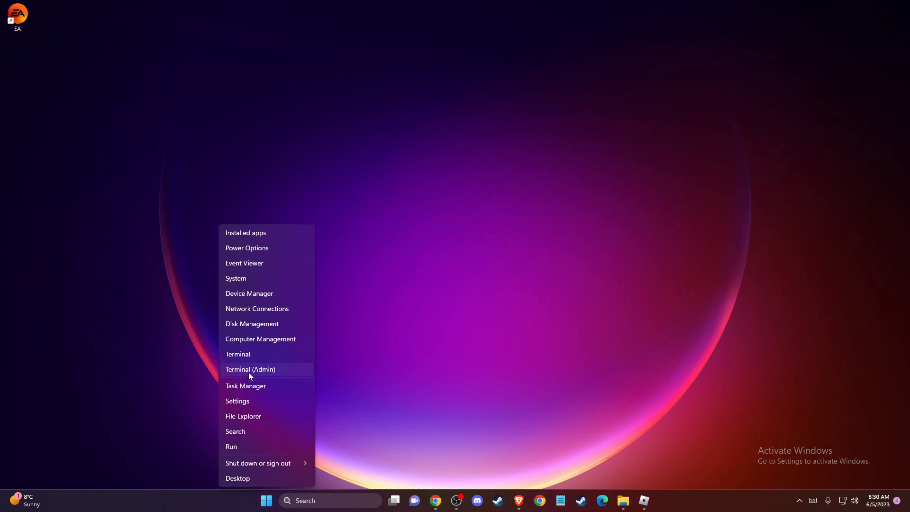
left_click(246, 386)
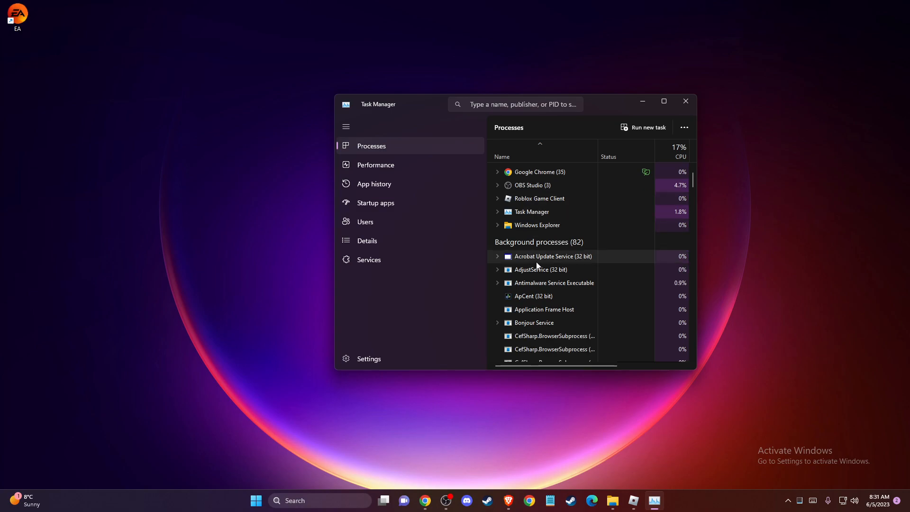
scroll("down", 3)
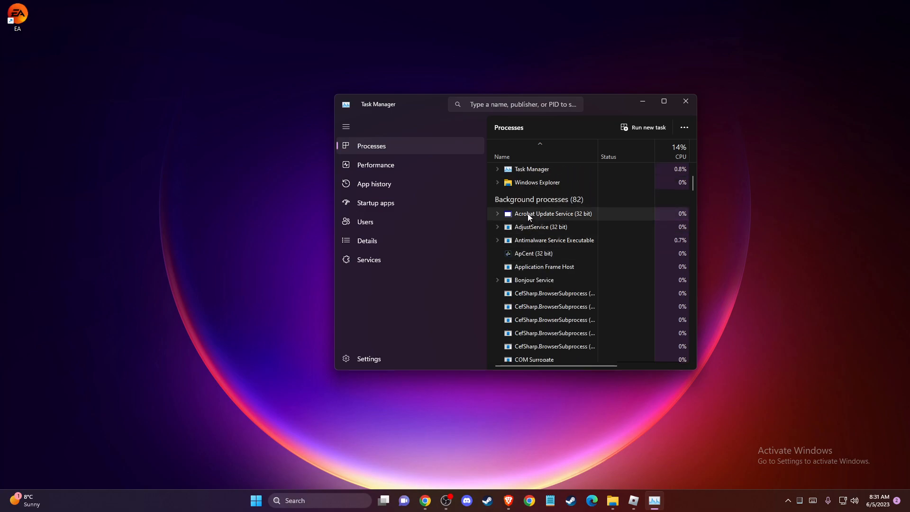
right_click(552, 213)
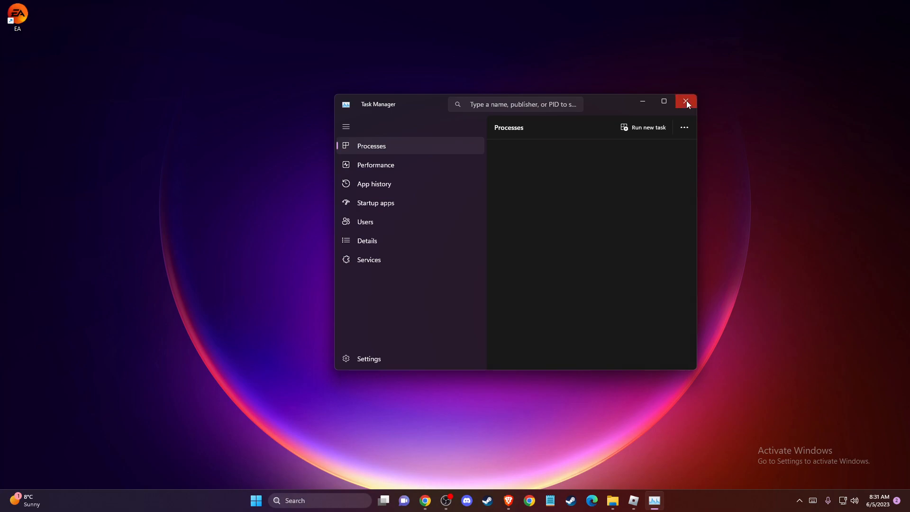
left_click(686, 101)
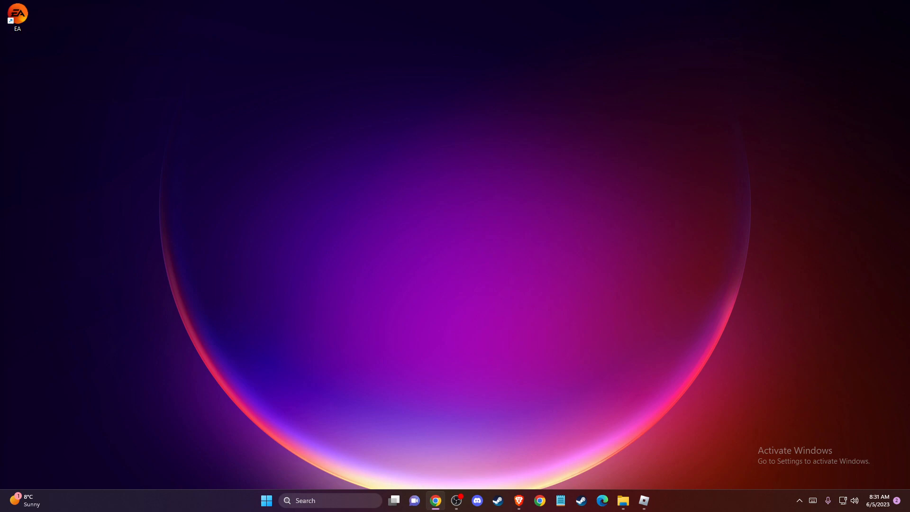
mouse_move(259, 402)
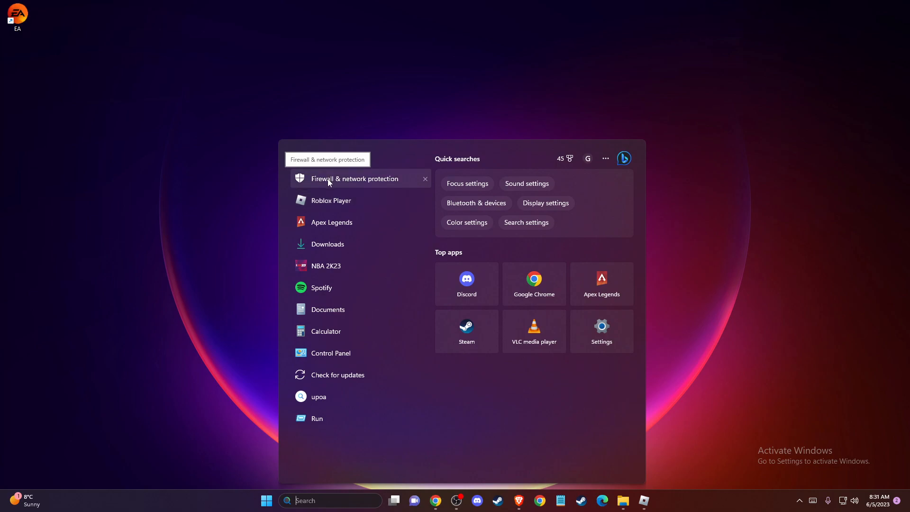
Launch Firewall & network protection from the Windows Search results.
left_click(354, 179)
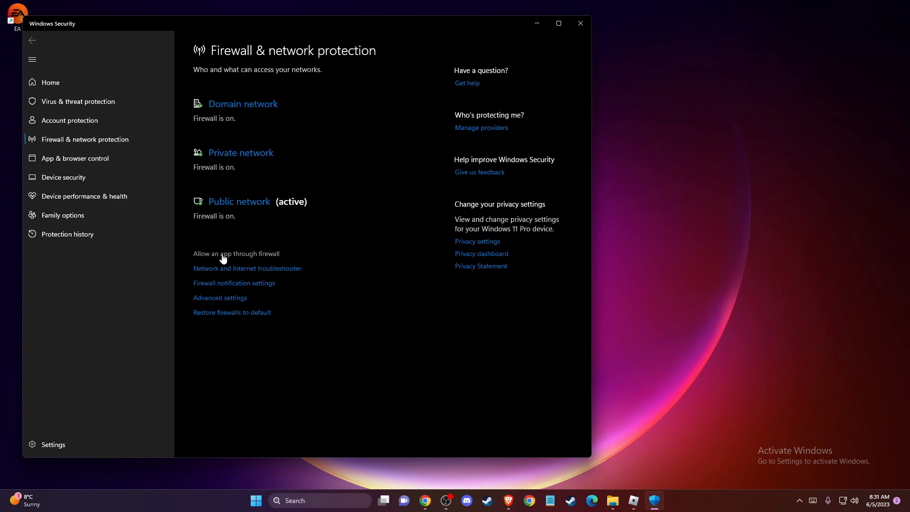
Confirm Steam is checked for Private and Public in the allowed-apps firewall list, then close Windows Security.
left_click(236, 254)
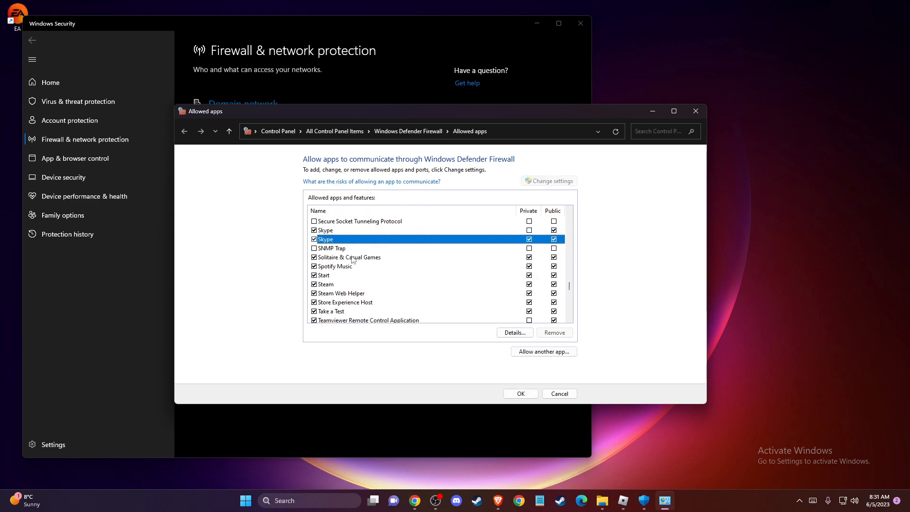
left_click(325, 285)
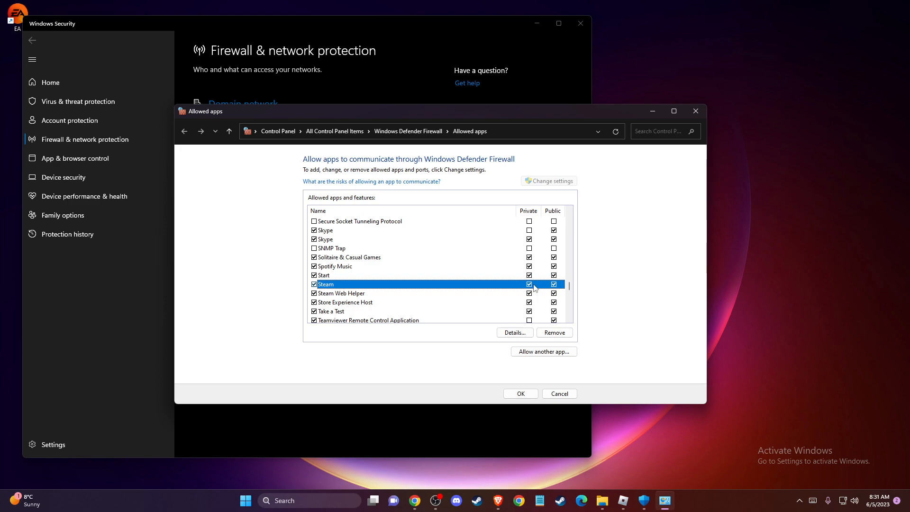
mouse_move(485, 300)
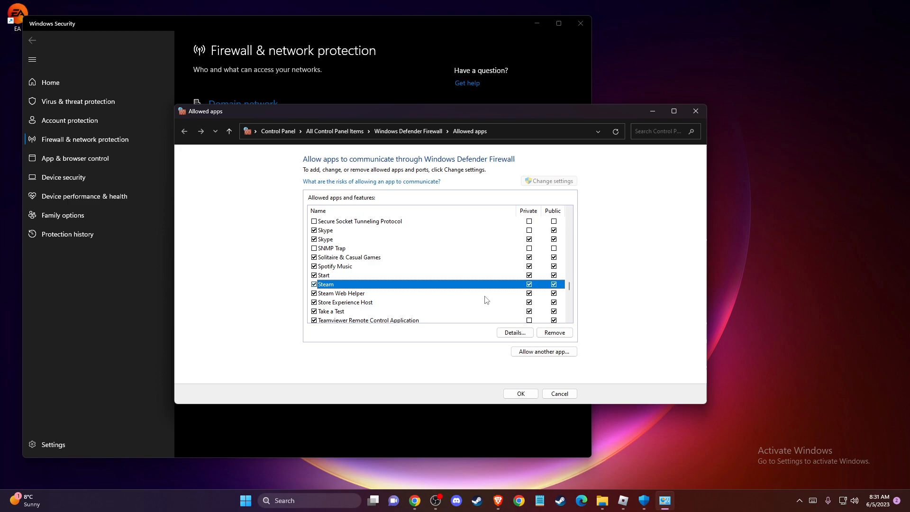
mouse_move(538, 301)
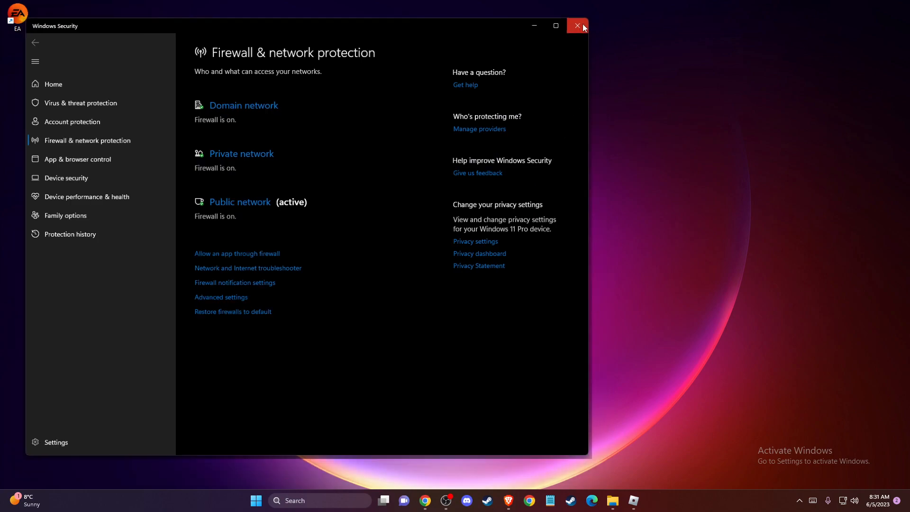
left_click(577, 26)
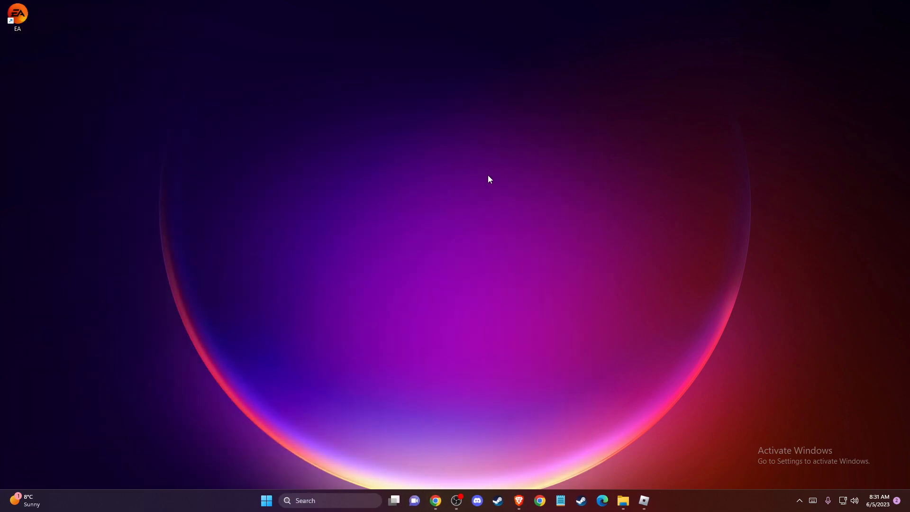
mouse_move(399, 242)
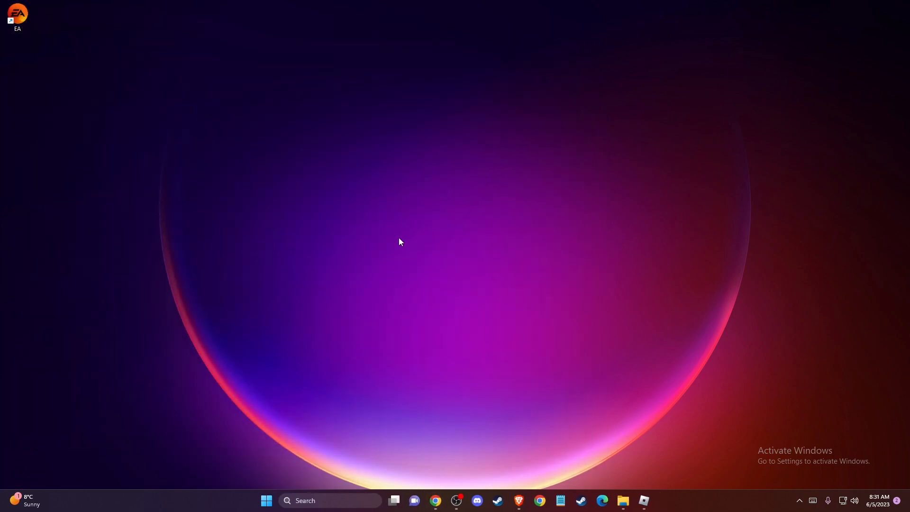